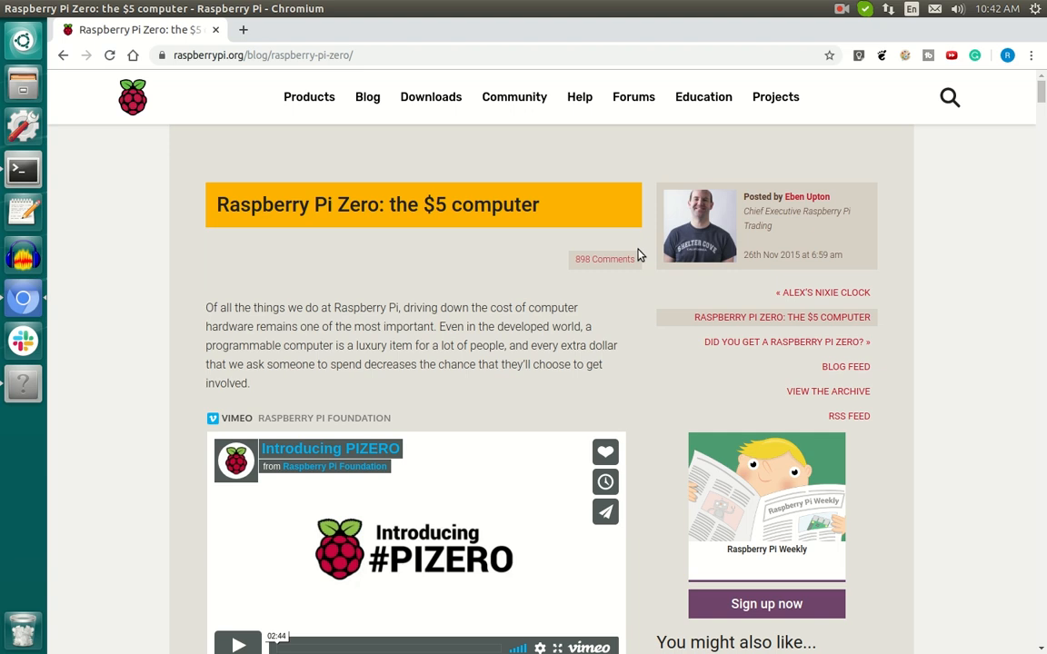
- Launch Terminal from the dock, landing in ~/dnncMnistDemo over the Pi Zero blog page
left_click(22, 171)
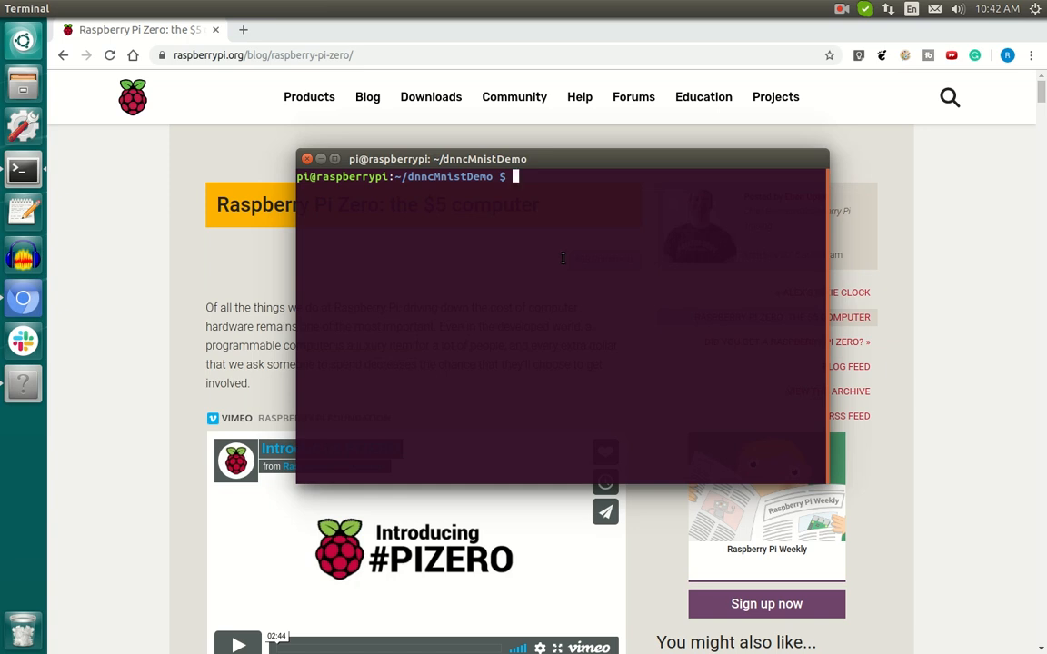
- Run pip3 install deepC; pip reports deepC and dependencies already satisfied
type("pip")
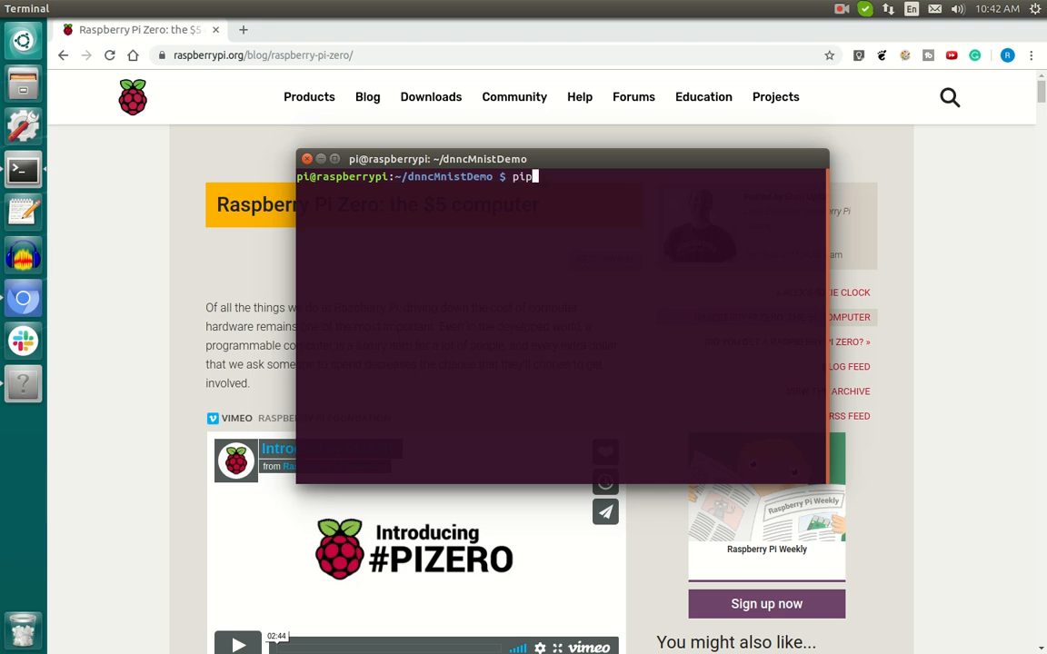
type("3 install")
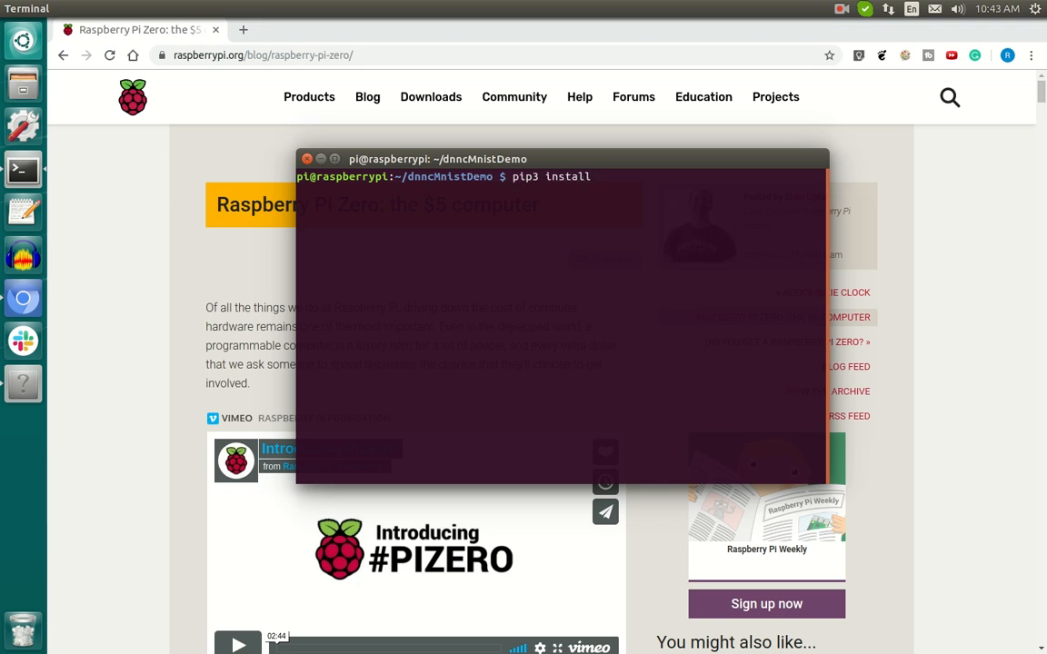
type("deepC")
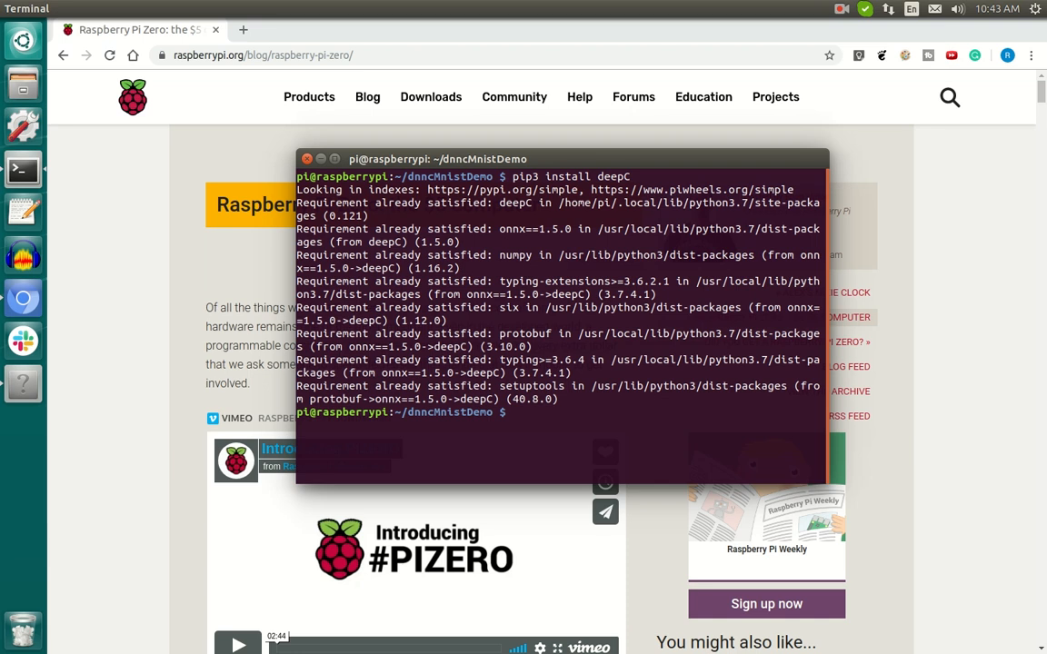
- Run python3 -c "import deepC.dnnc as dc; print(dc.arange(5))" to verify deepC works
type("python3")
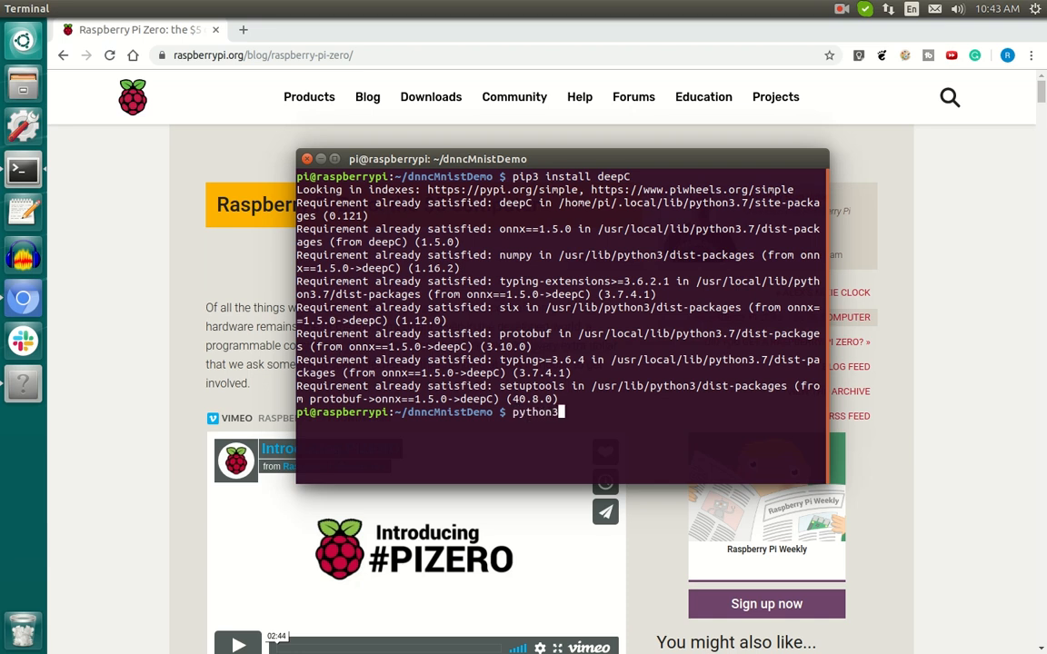
type("-c \"")
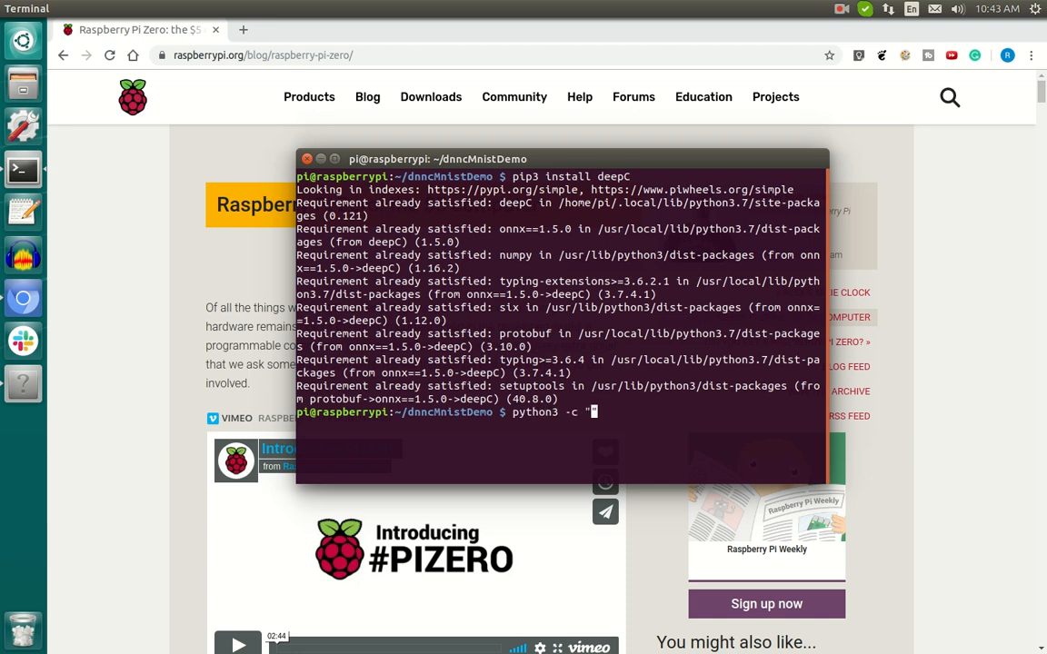
type("import")
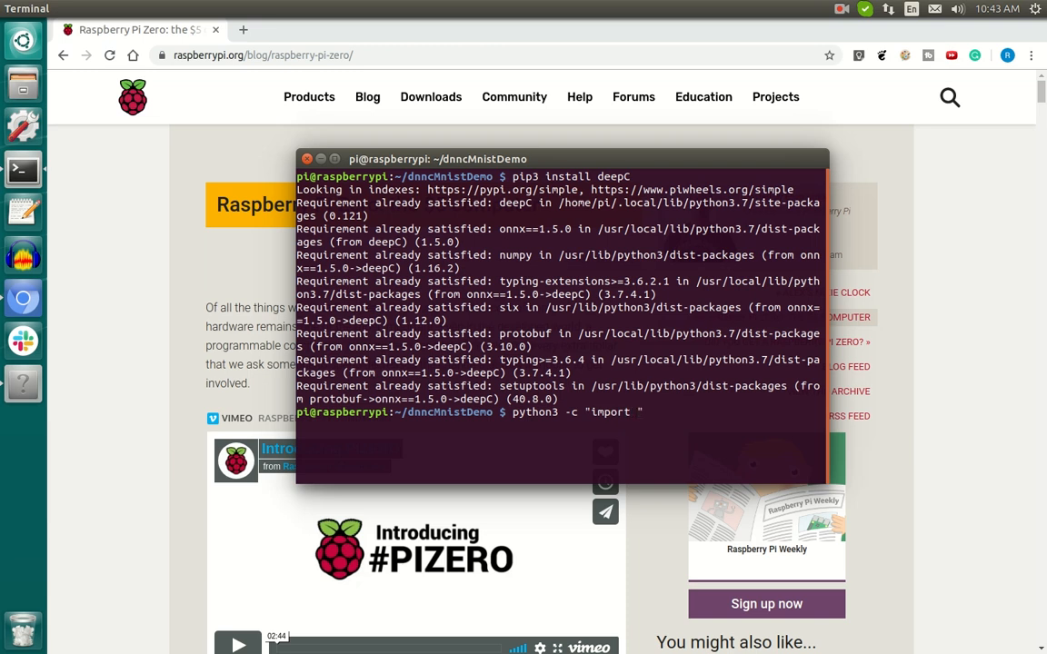
type("deepC.dnnc as dc; print")
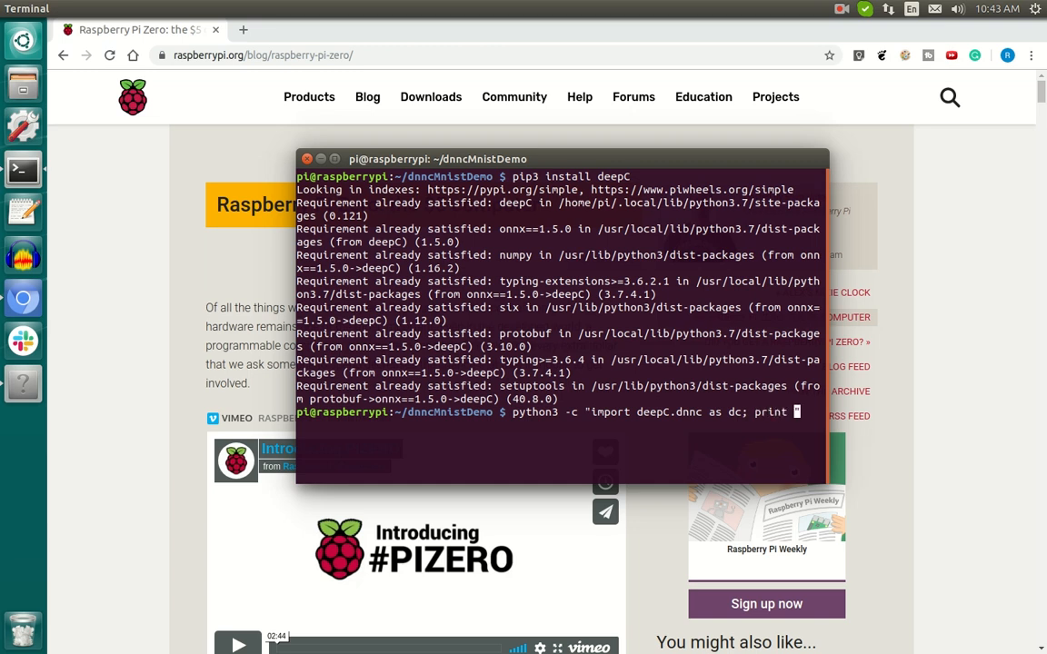
type("(dc.")
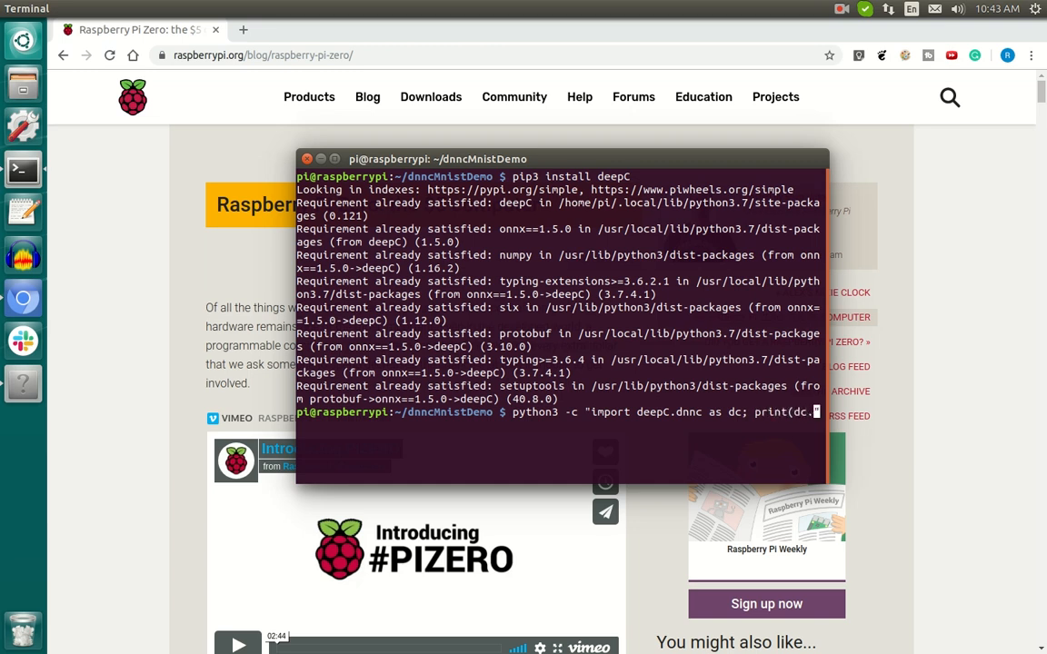
type("arange(5)")
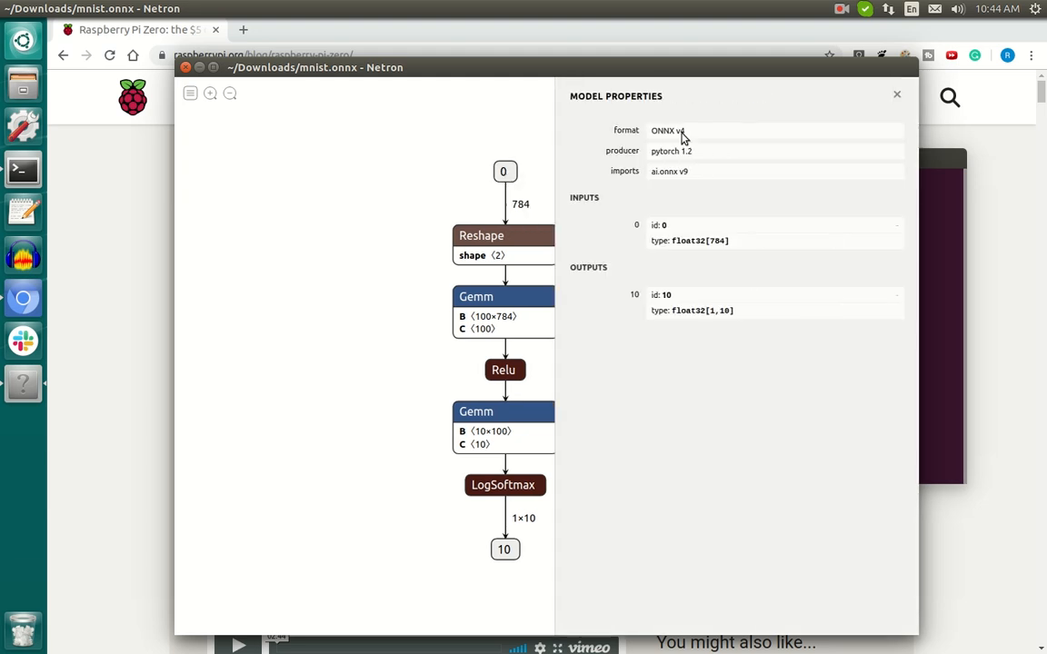
- Hide Netron's properties pane and scroll the mnist.onnx graph down to its 1×10 output
left_click(896, 95)
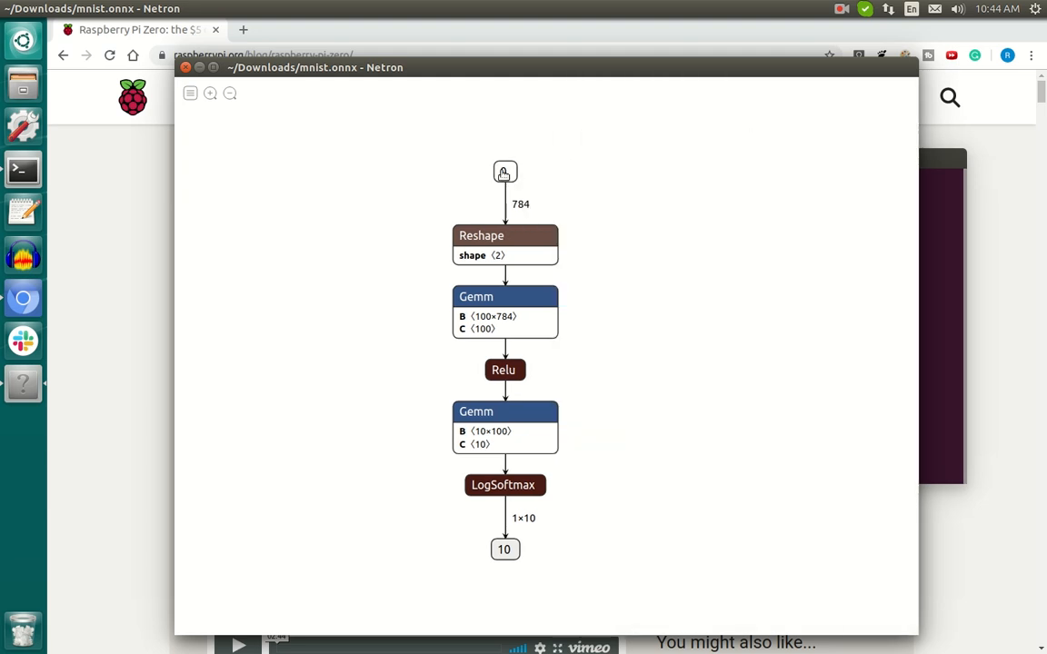
scroll("down", 3)
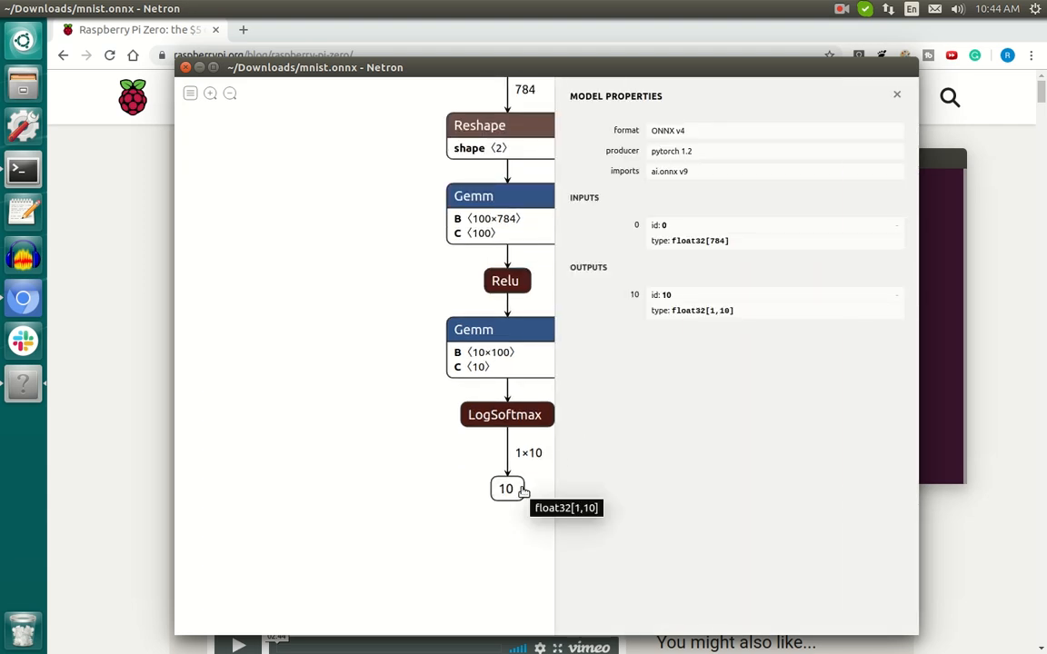
mouse_move(854, 117)
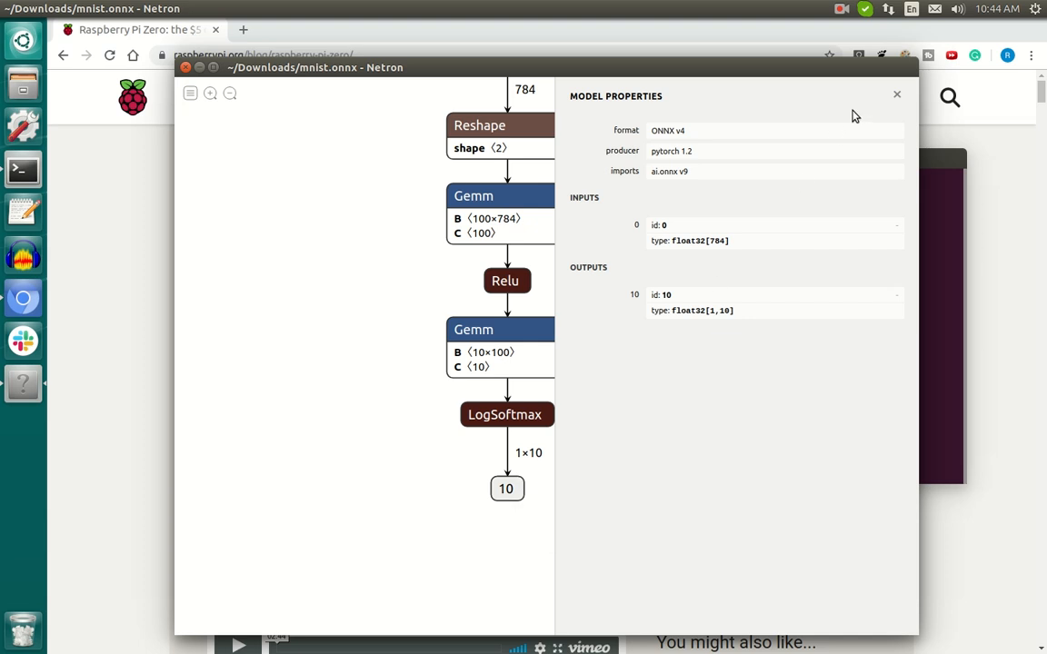
left_click(897, 95)
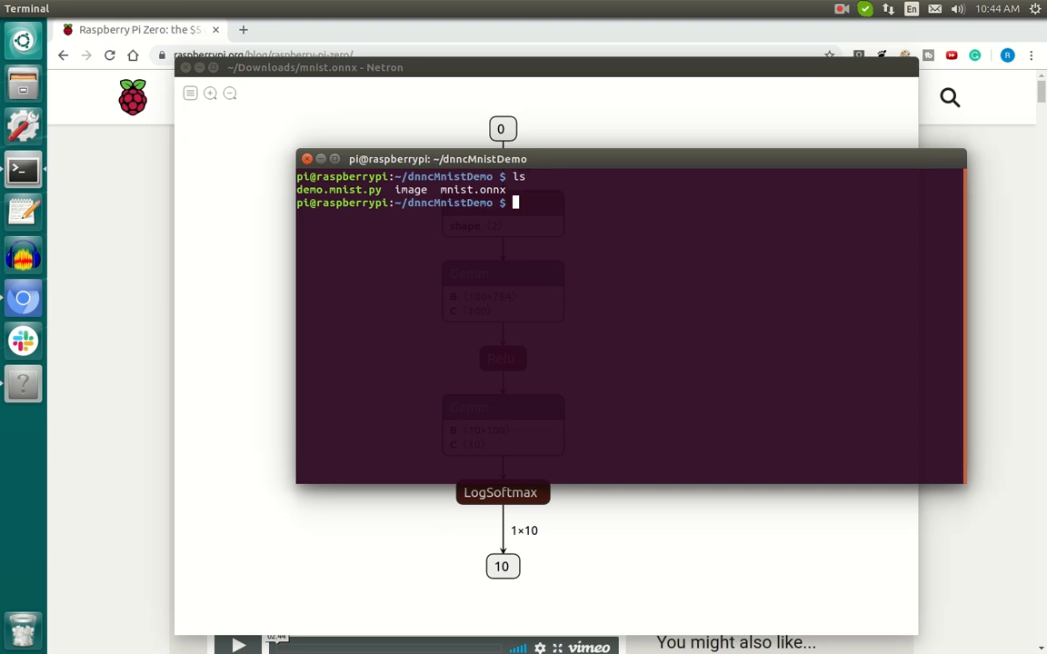
- Run ~/.local/bin/compile-onnx mnist.onnx to generate mnist.cpp and the mnist.exe executable
type("~")
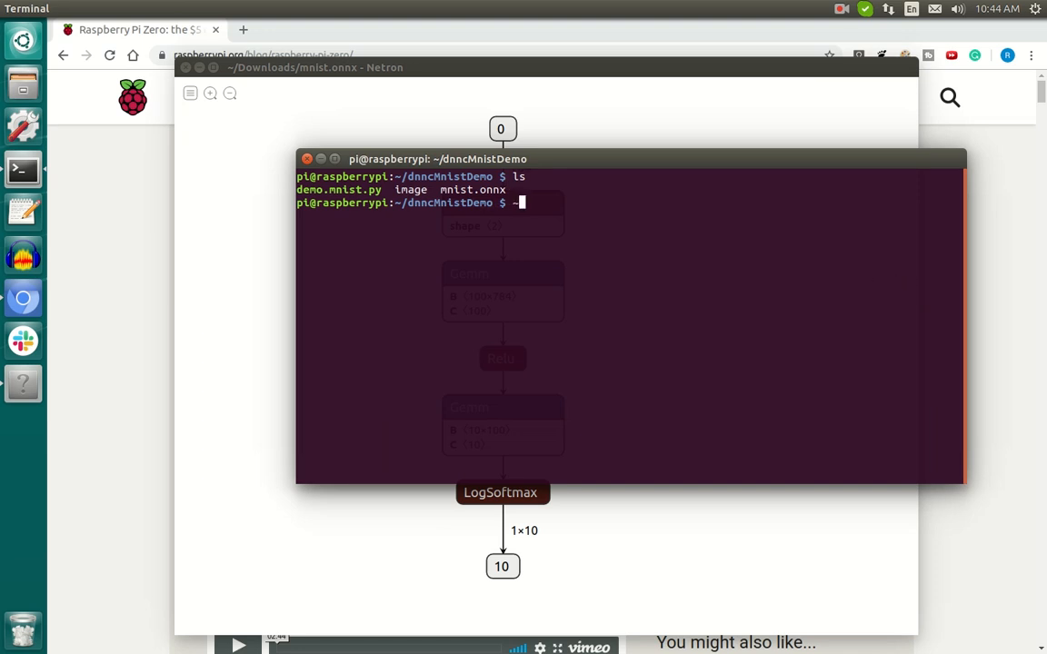
type("~/.local.")
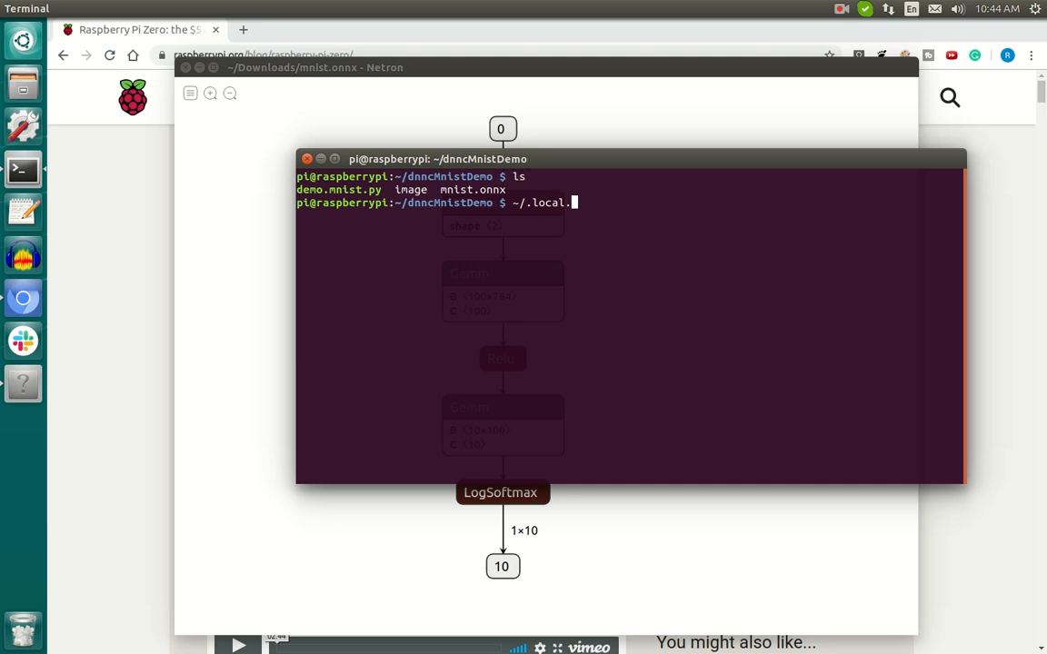
type("bin/")
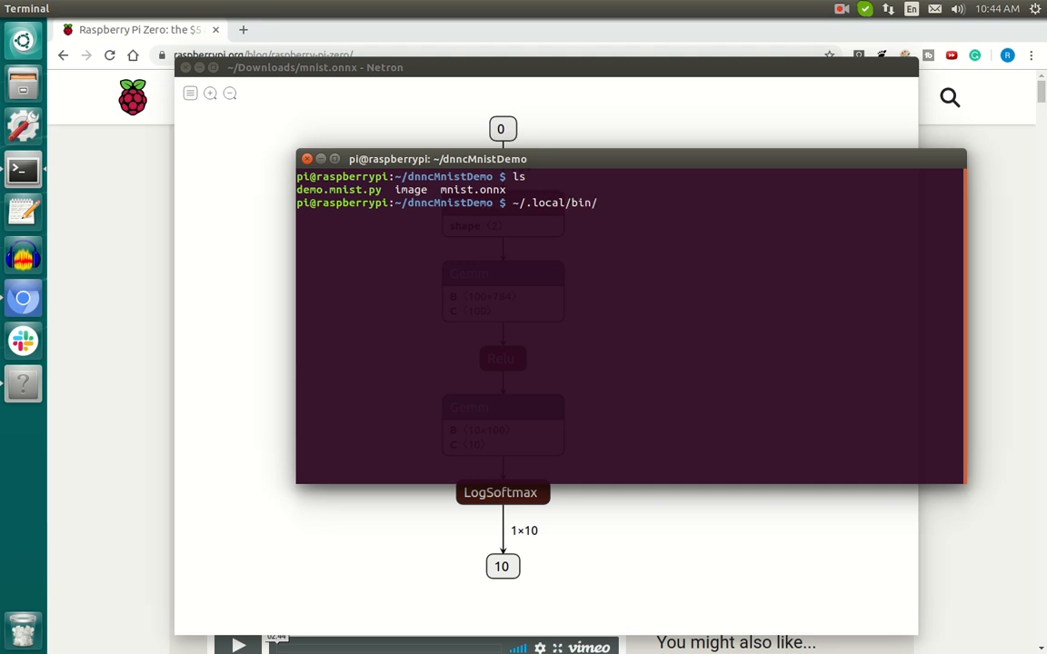
type("compile-onnx")
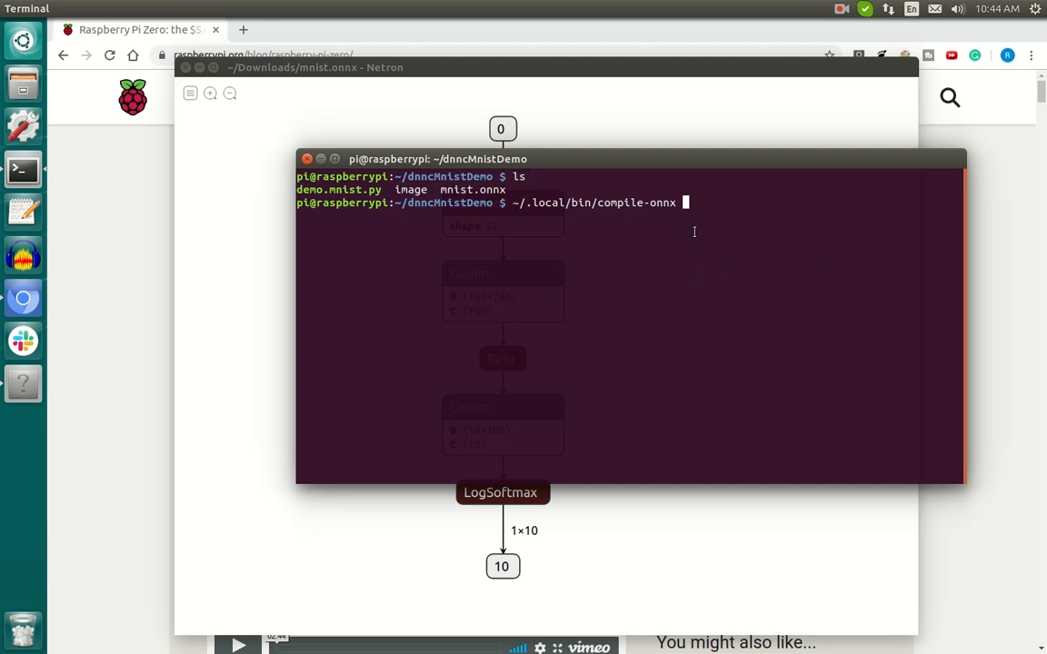
type("mnist.onnx")
type("ls")
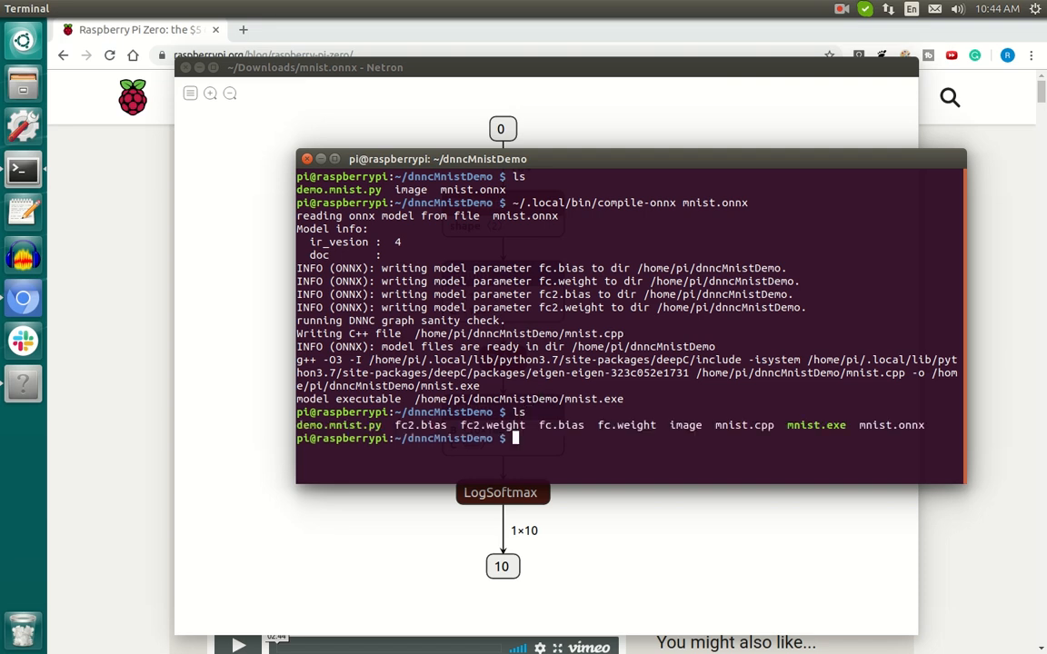
double_click(814, 425)
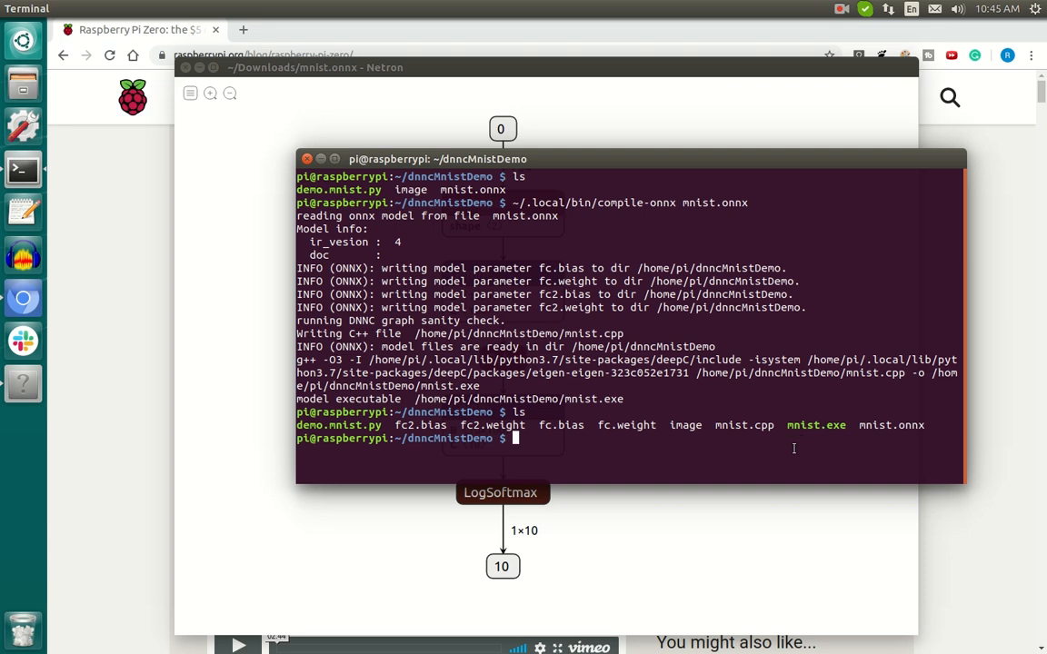
- Run ./mnist.exe image and view the ten output scores in 10.out with vi
type("./")
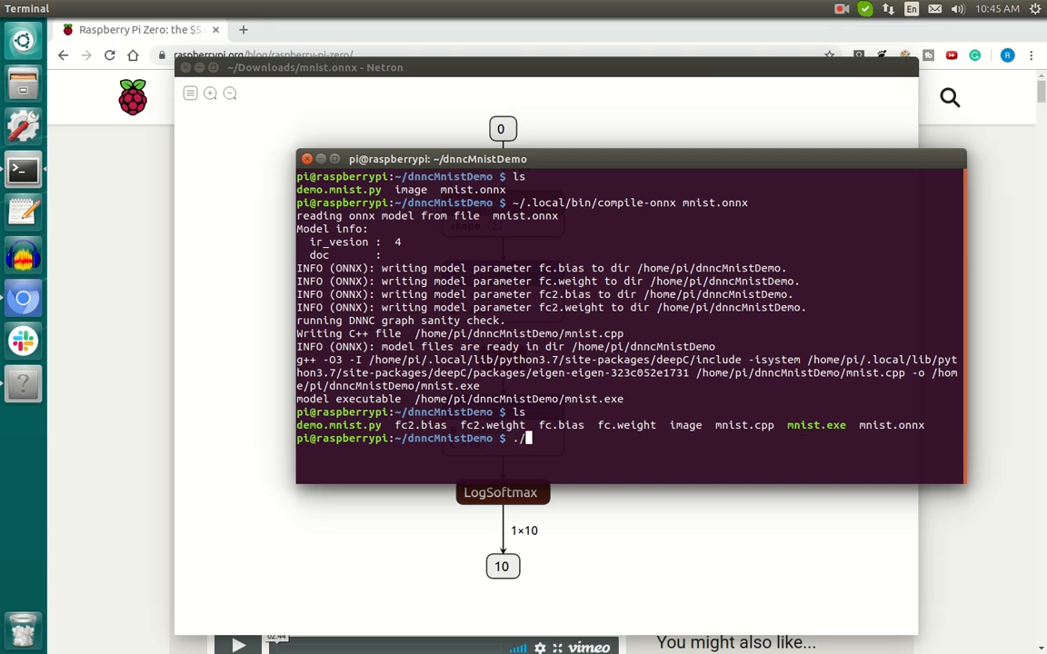
type("mnist.exe")
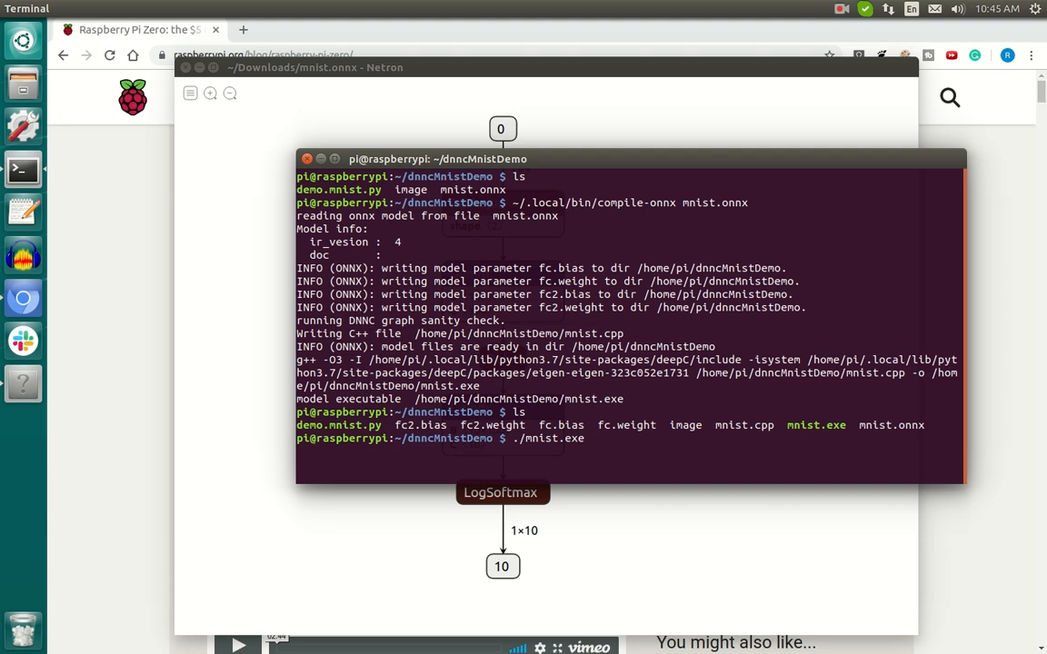
type("image")
type("ls")
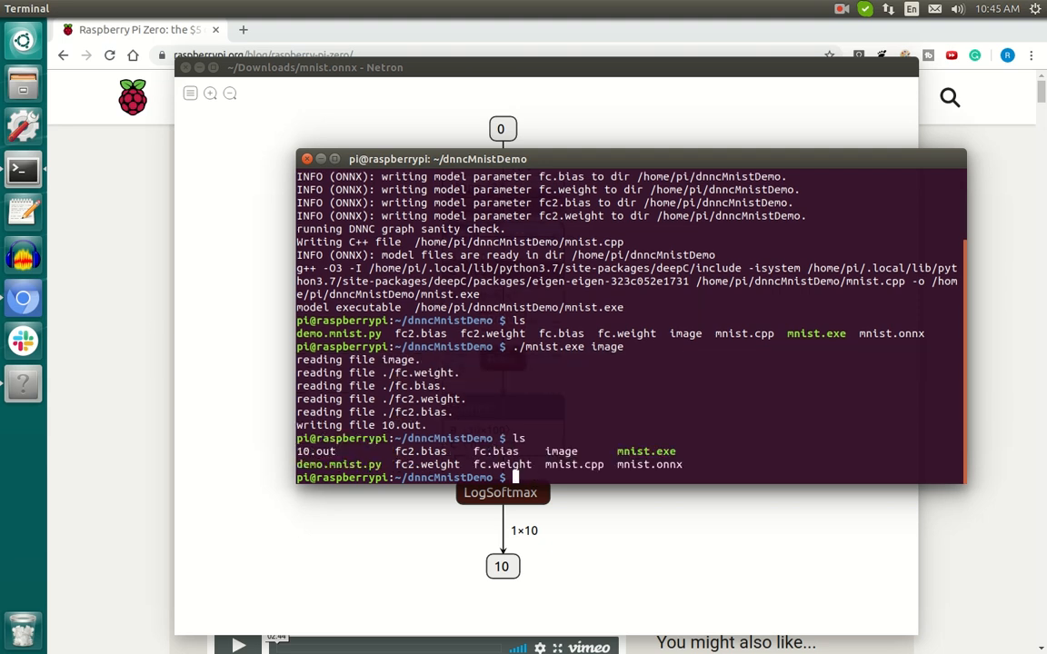
type("vi 10.out")
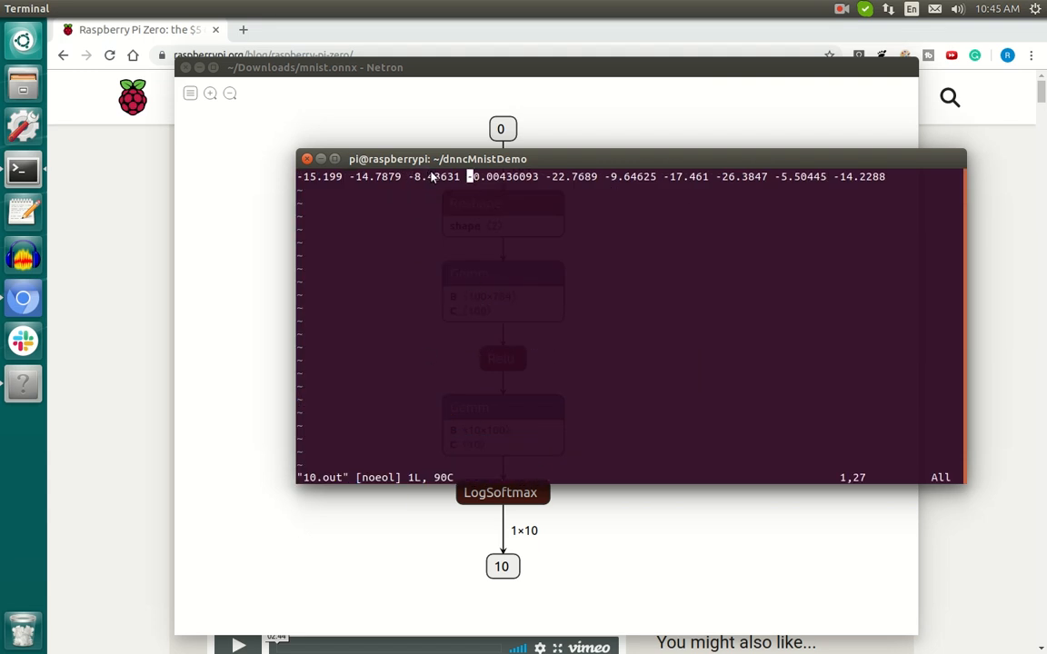
mouse_move(396, 180)
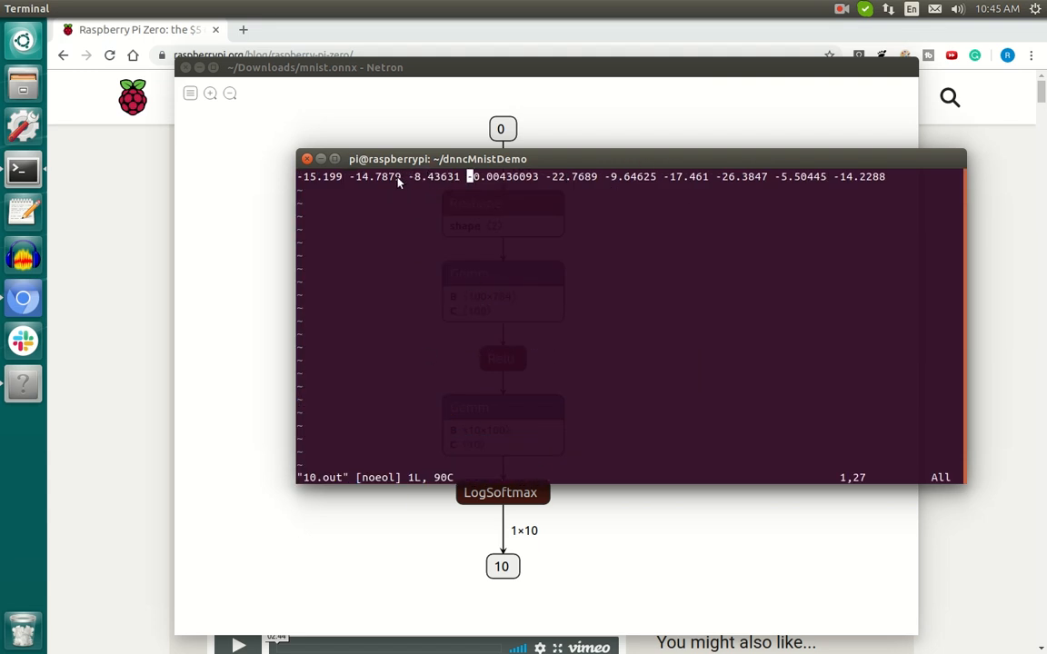
mouse_move(463, 180)
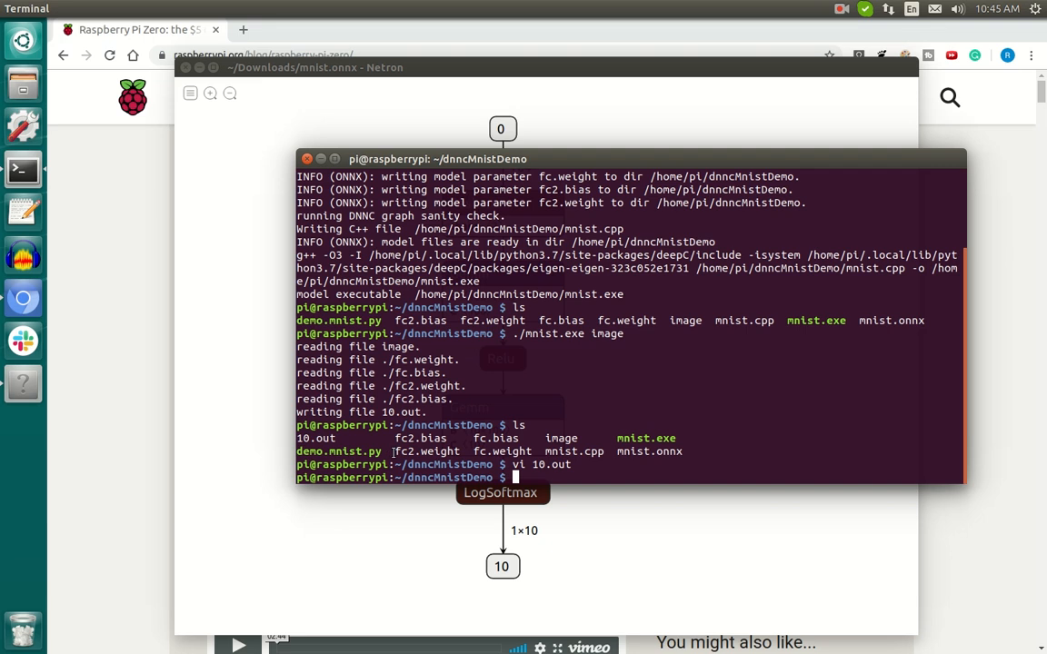
type("vi")
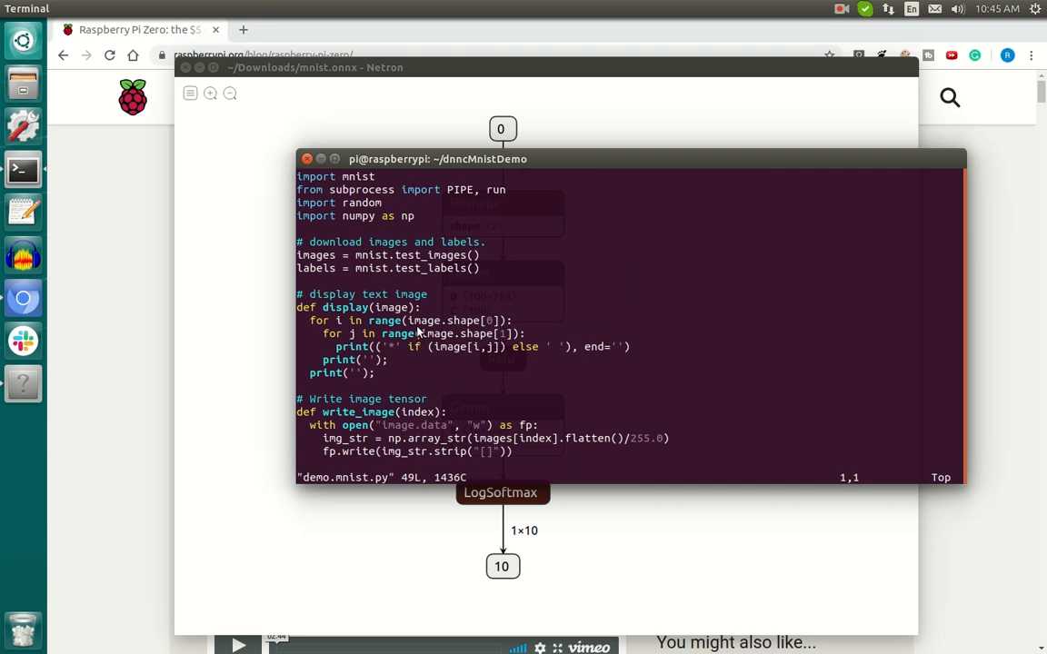
mouse_move(385, 283)
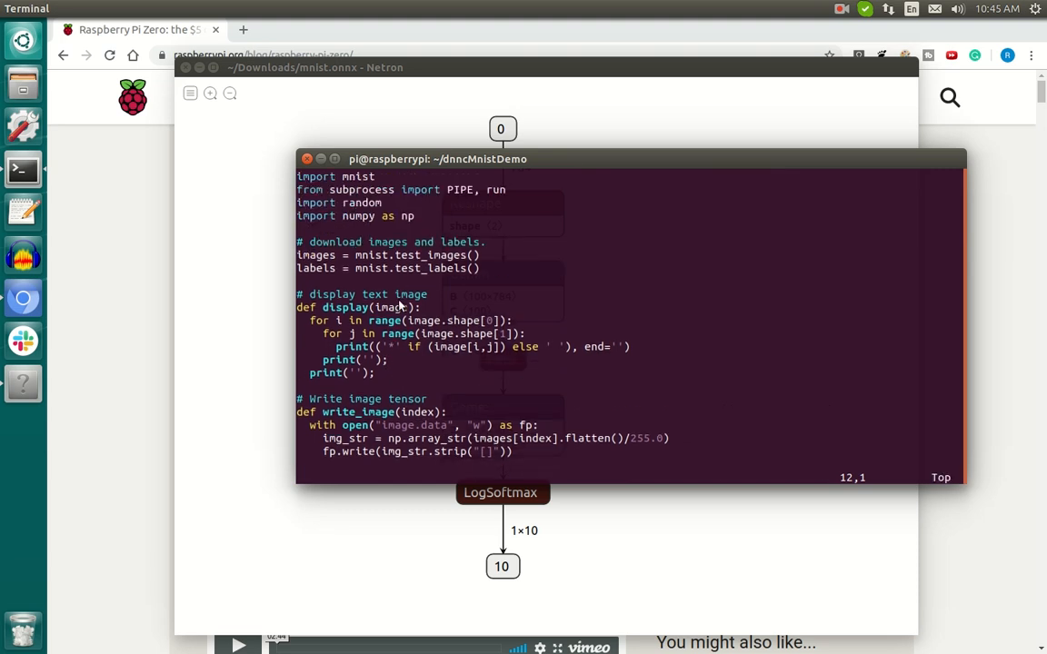
mouse_move(429, 370)
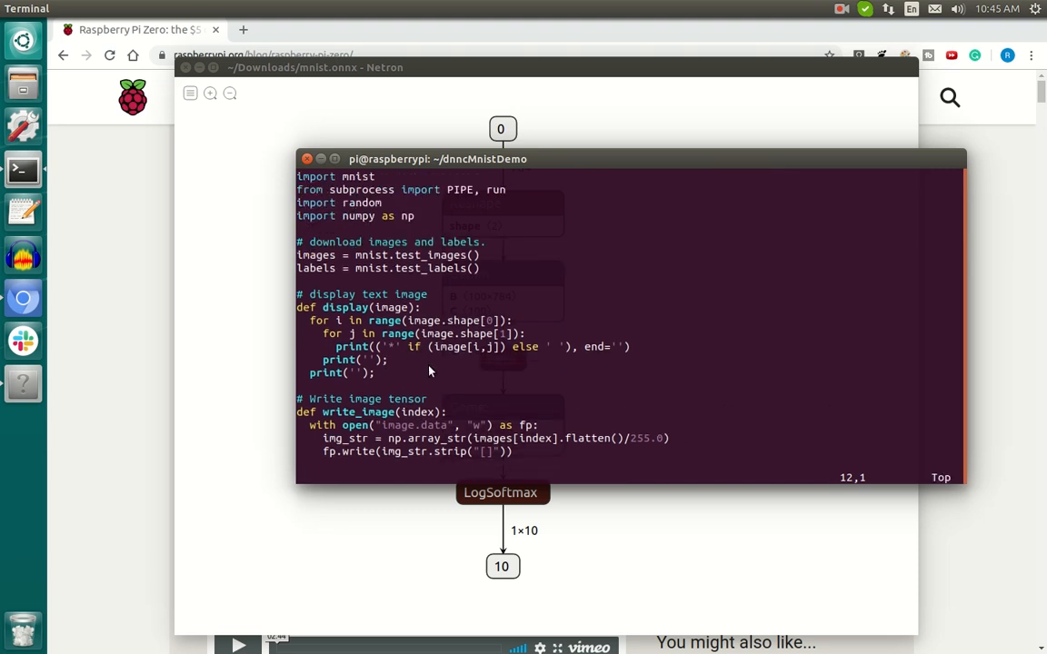
type(":q")
type("ls")
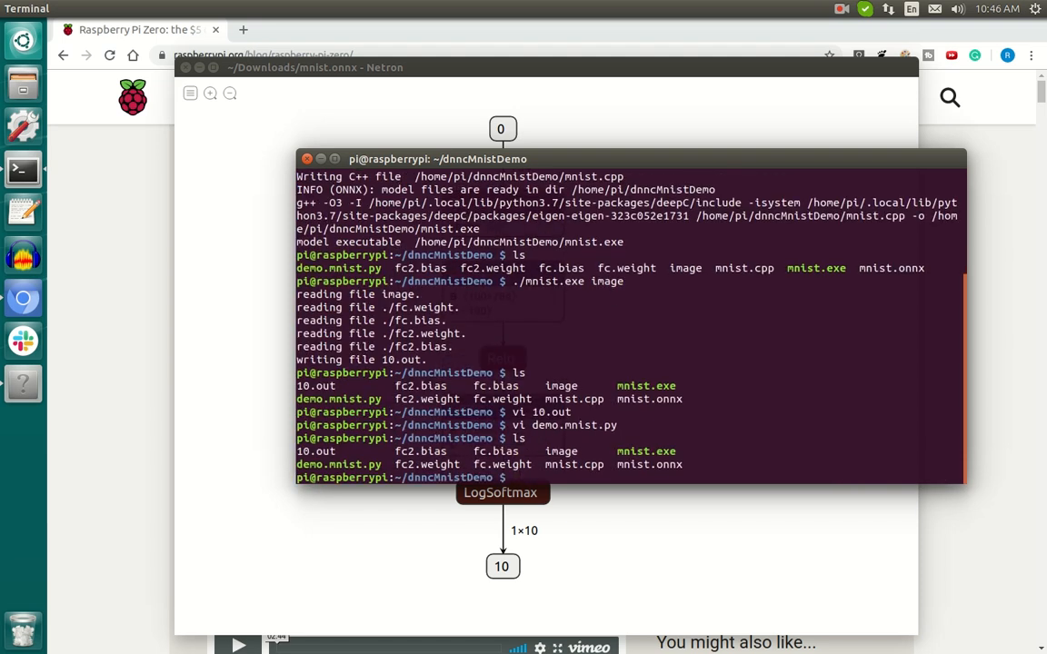
- Run python demo.mnist.py, printing an ASCII 8 with true label 8 and prediction 8
type("python")
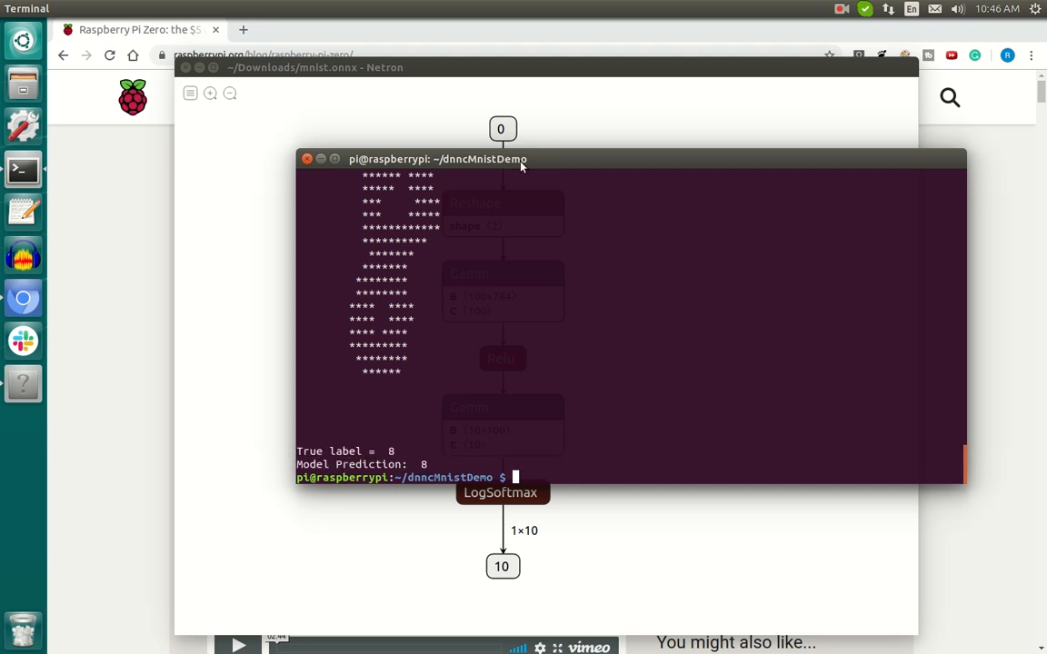
- Drag the terminal window by its title bar further left over the Netron graph
left_click_drag(436, 160, 369, 124)
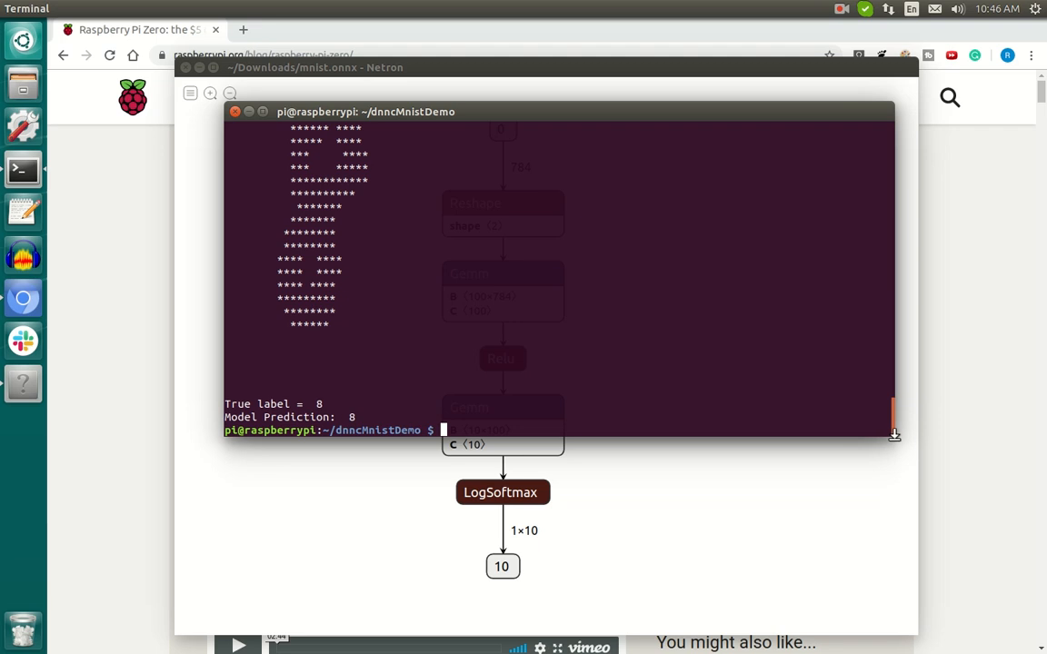
mouse_move(785, 401)
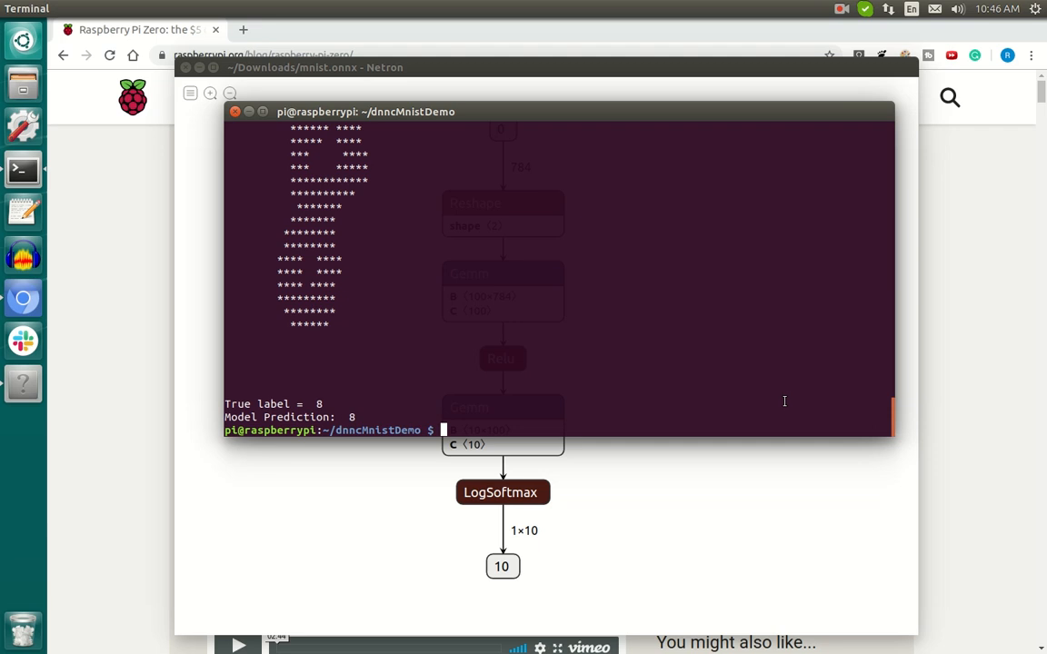
mouse_move(654, 273)
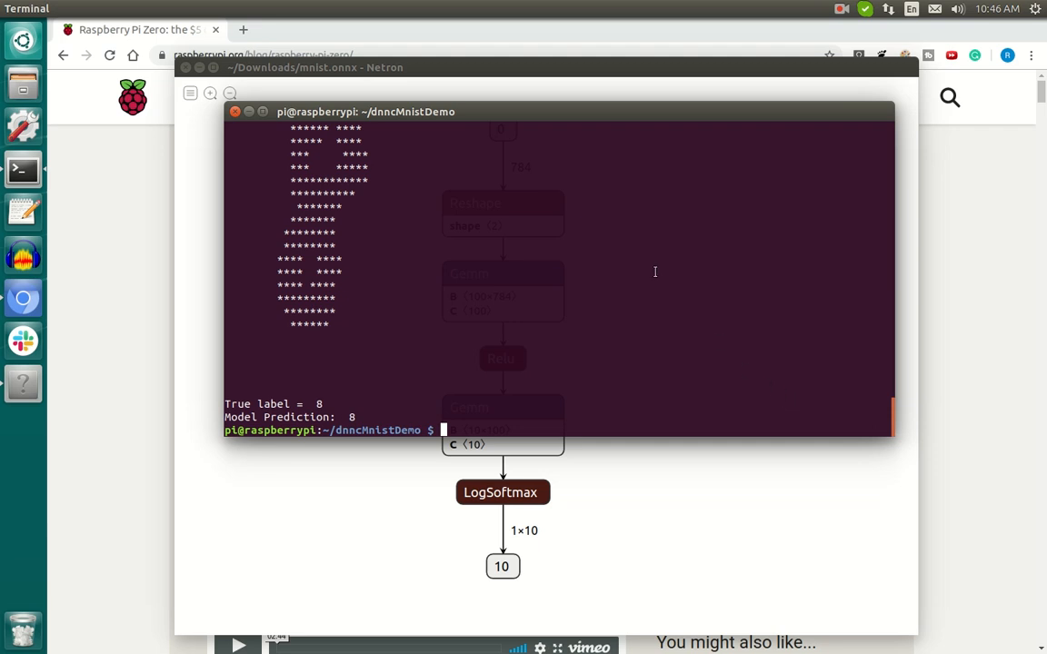
mouse_move(733, 226)
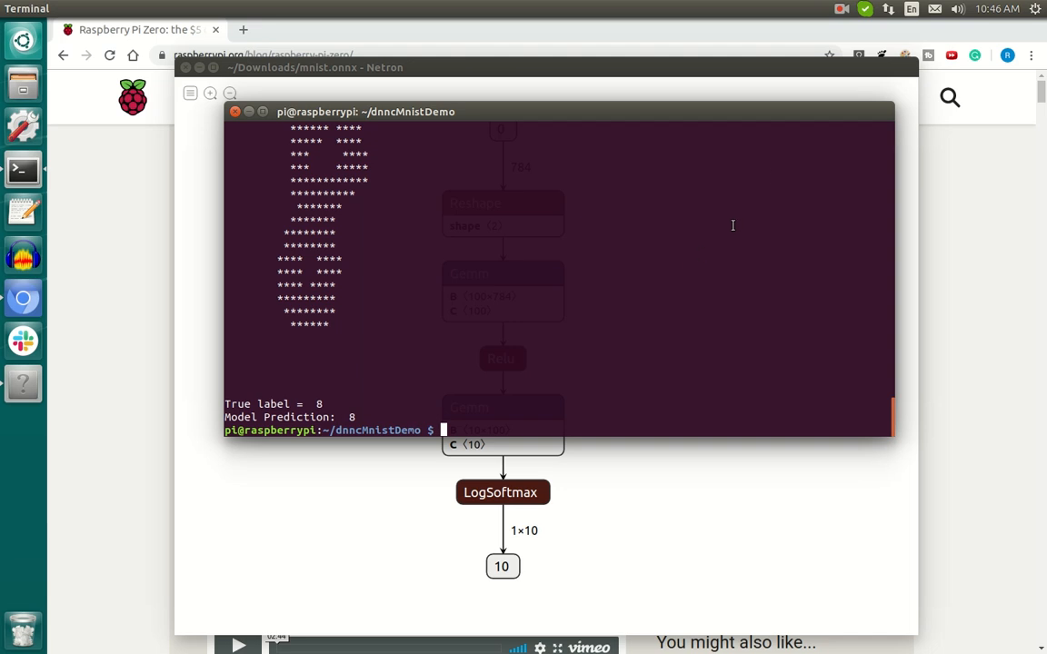